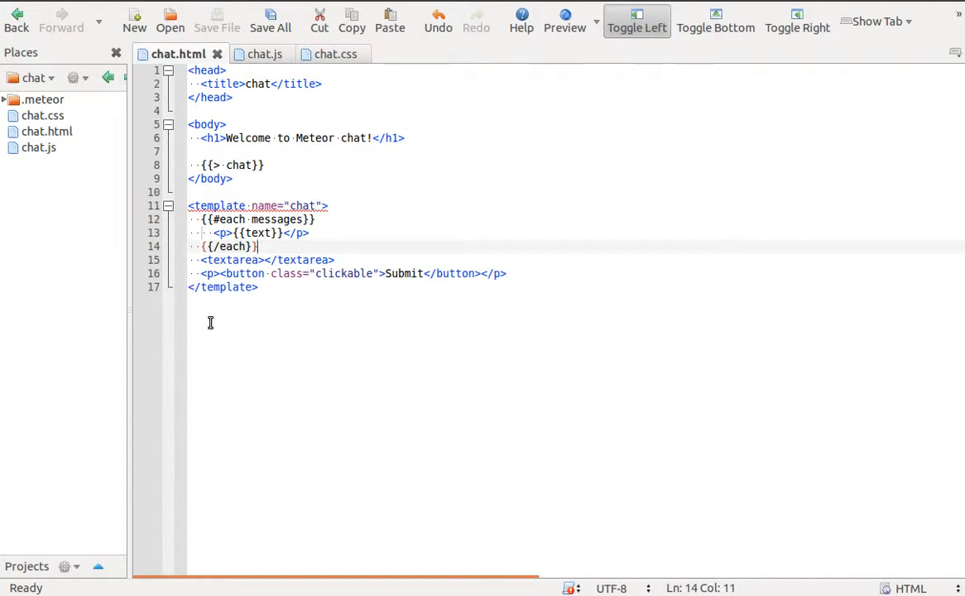
pyautogui.moveTo(207, 302)
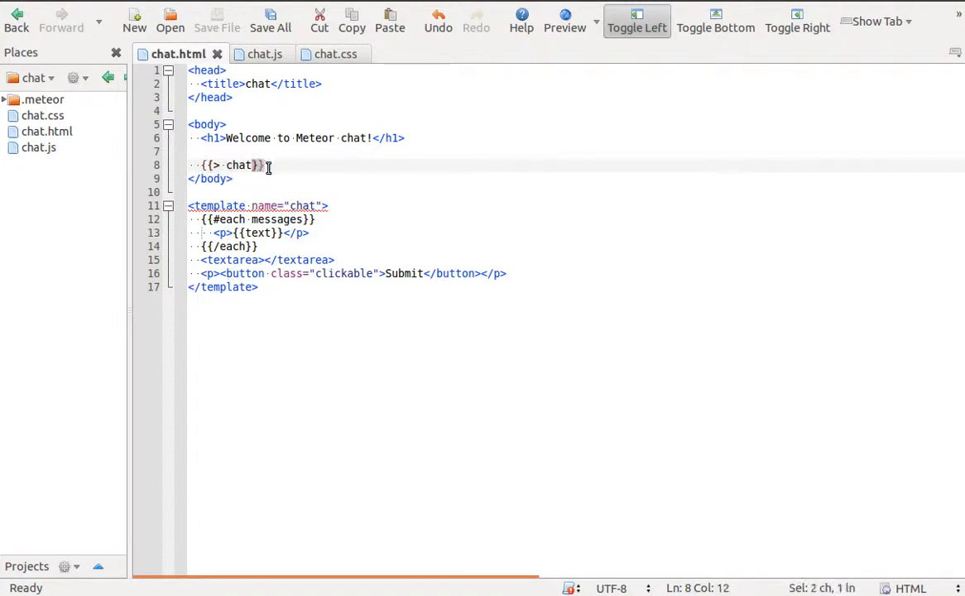
# Review the messages template helper in the chat script and the each loop in the template.
pyautogui.click(253, 53)
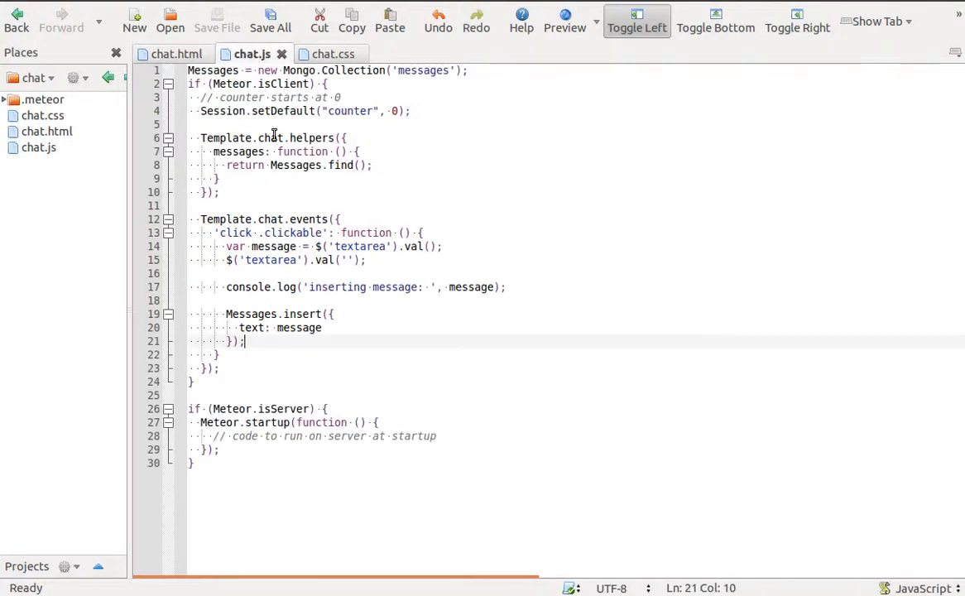
pyautogui.doubleClick(314, 138)
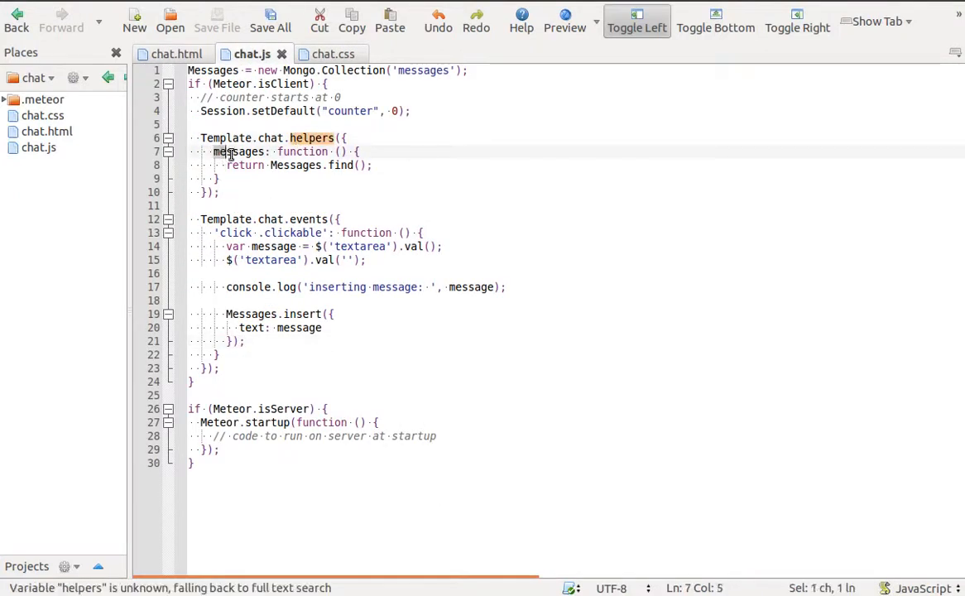
pyautogui.doubleClick(239, 153)
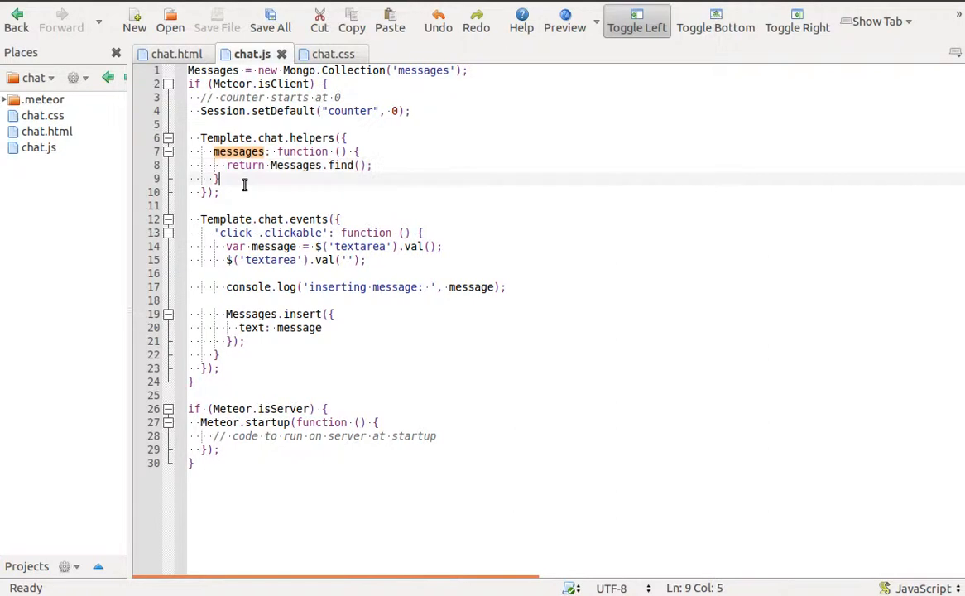
pyautogui.click(172, 53)
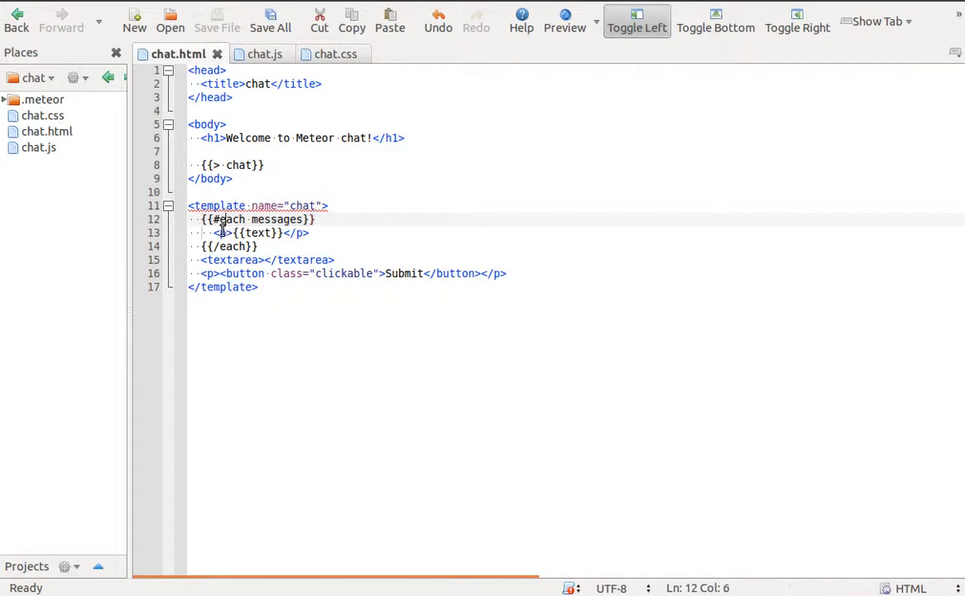
pyautogui.doubleClick(274, 218)
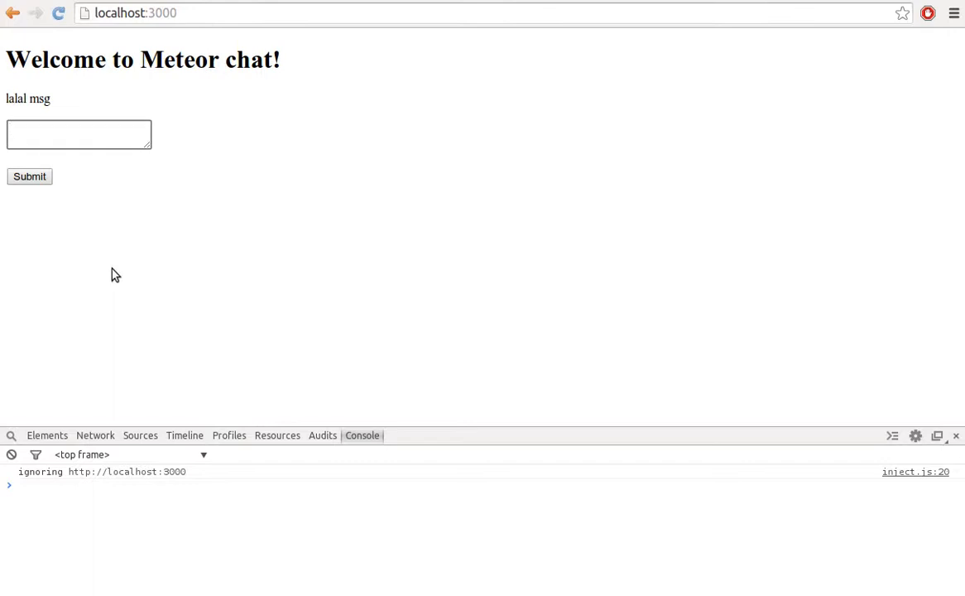
# Post the chat message 'more', then run Messages.find() in the console to get the collection cursor.
pyautogui.write('mor')
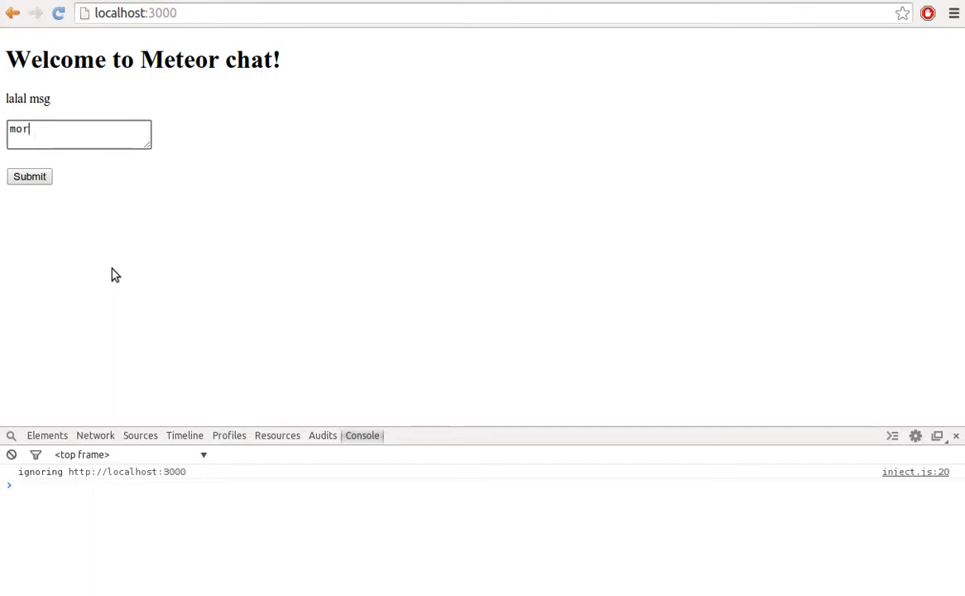
pyautogui.click(30, 176)
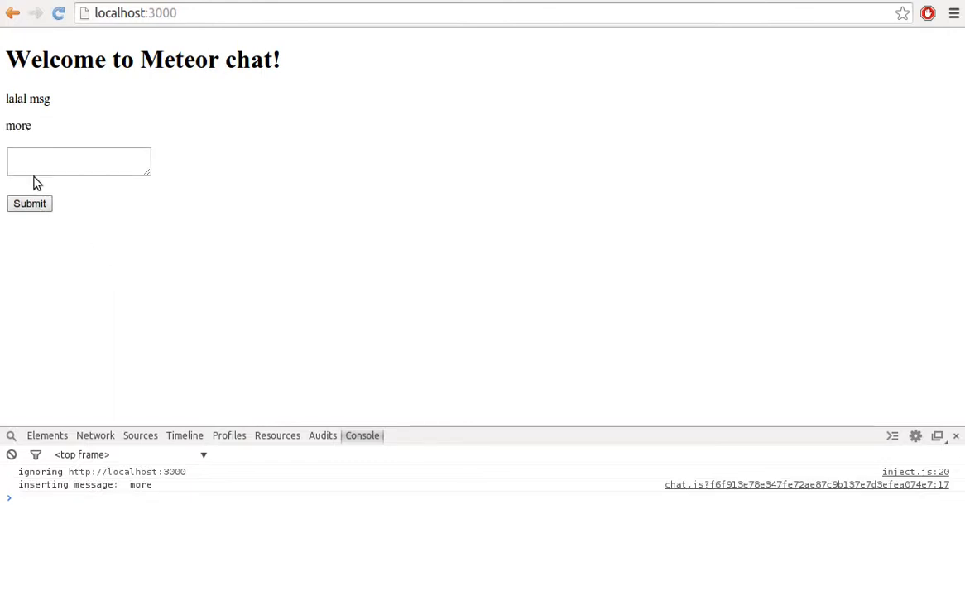
pyautogui.moveTo(155, 520)
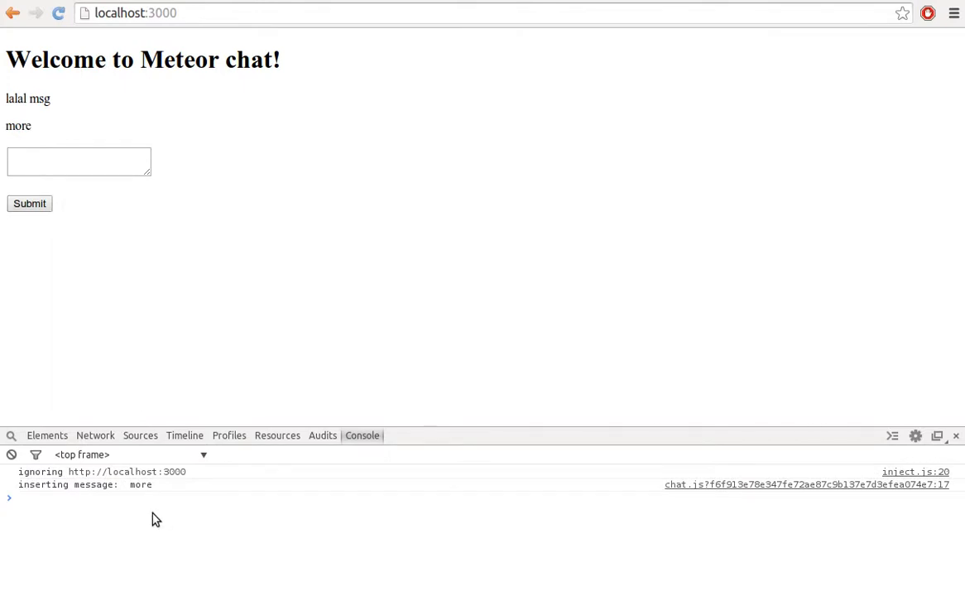
pyautogui.write('Messages.find()')
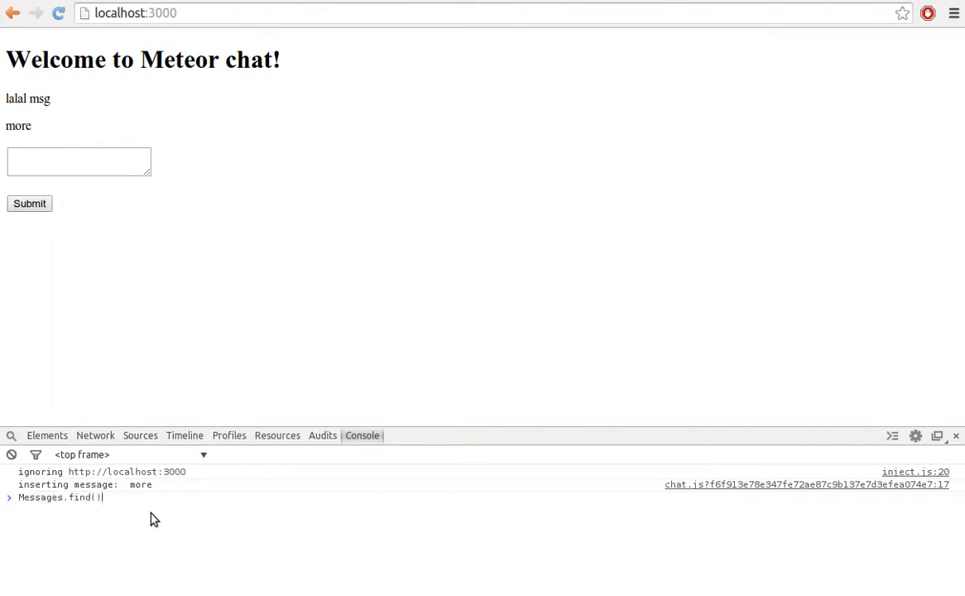
pyautogui.press('Enter')
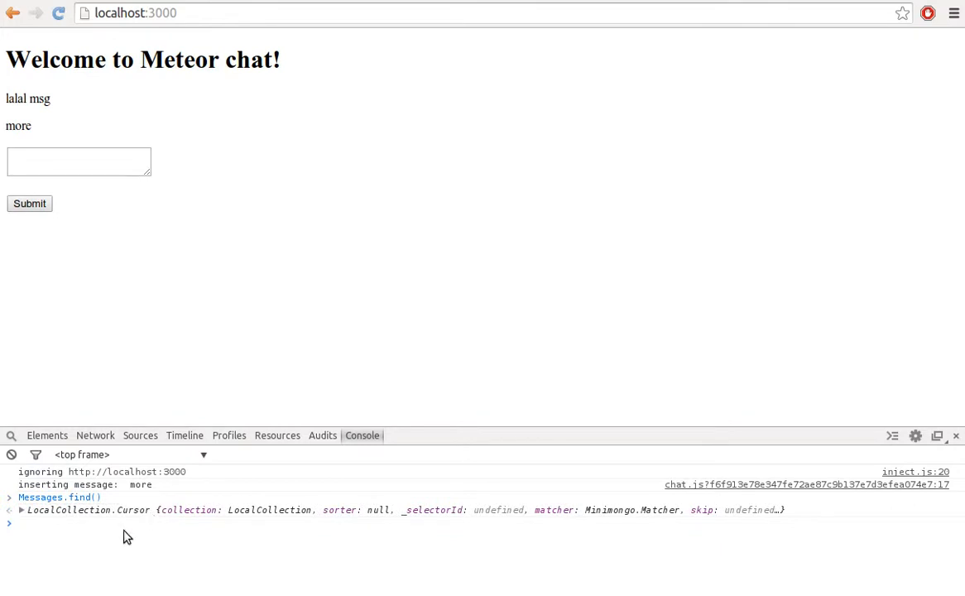
pyautogui.moveTo(163, 522)
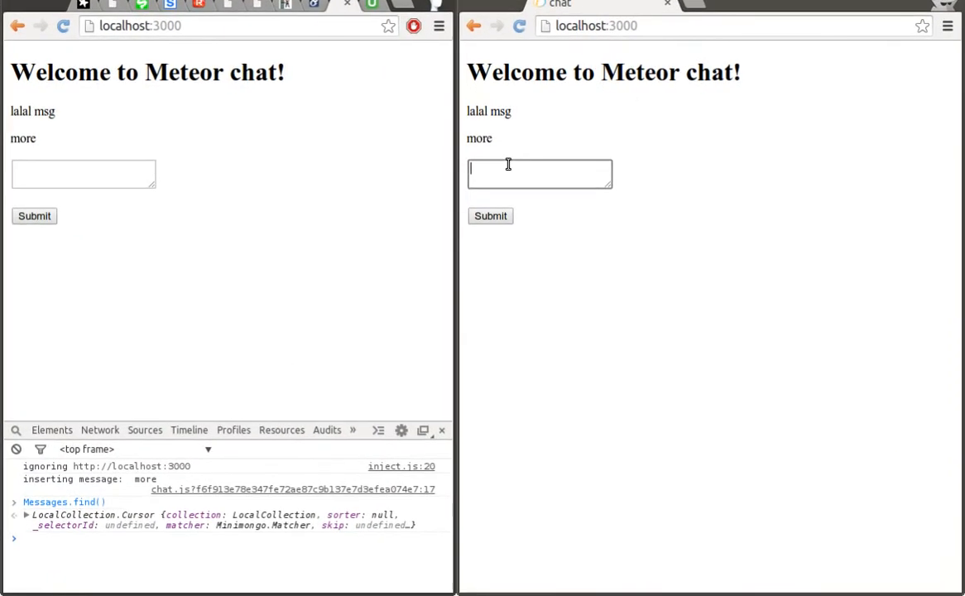
# Send 'Another browser' from the right window and 'another browser' from the left window.
pyautogui.write('Another brow')
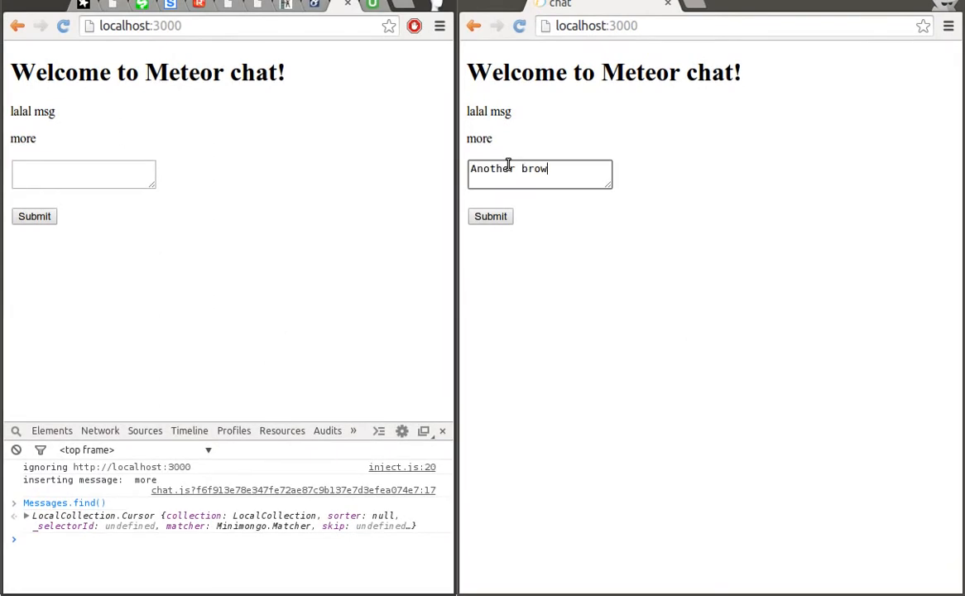
pyautogui.click(490, 215)
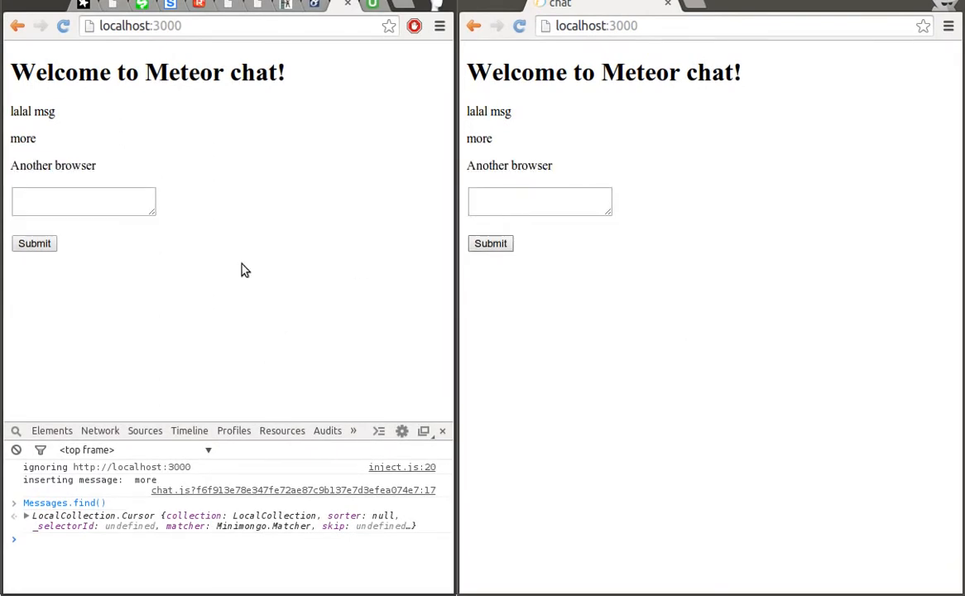
pyautogui.write('another')
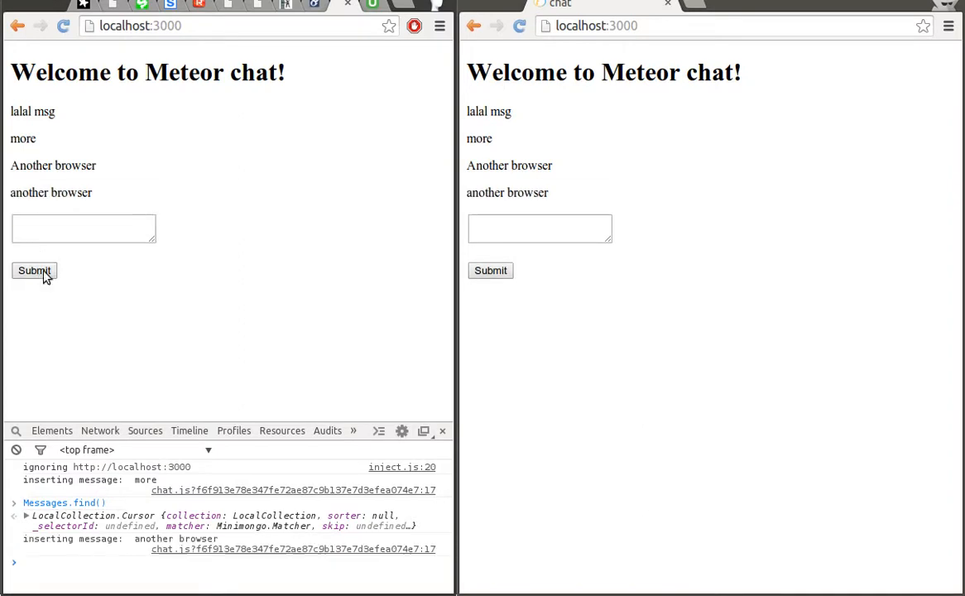
pyautogui.moveTo(222, 299)
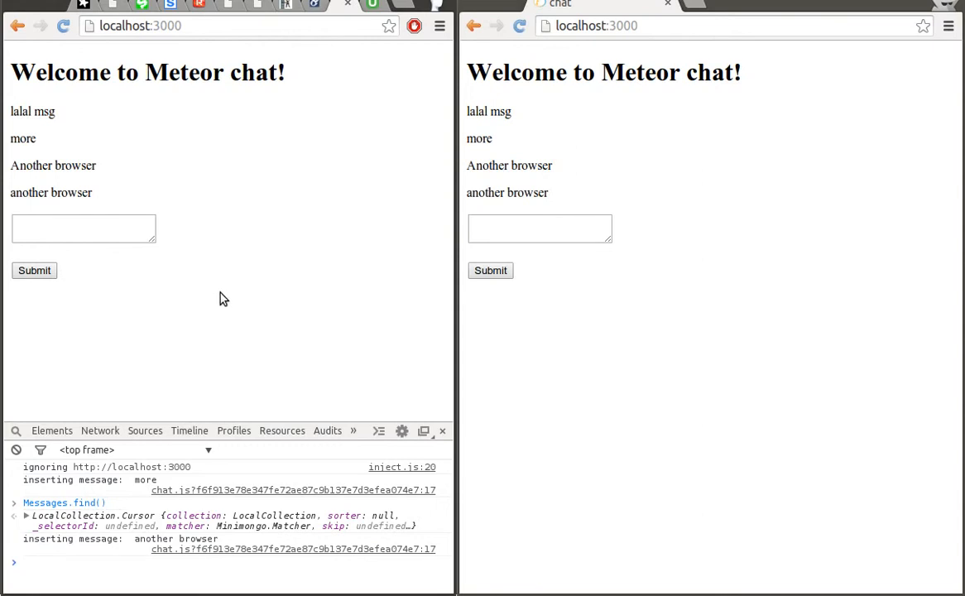
pyautogui.moveTo(246, 280)
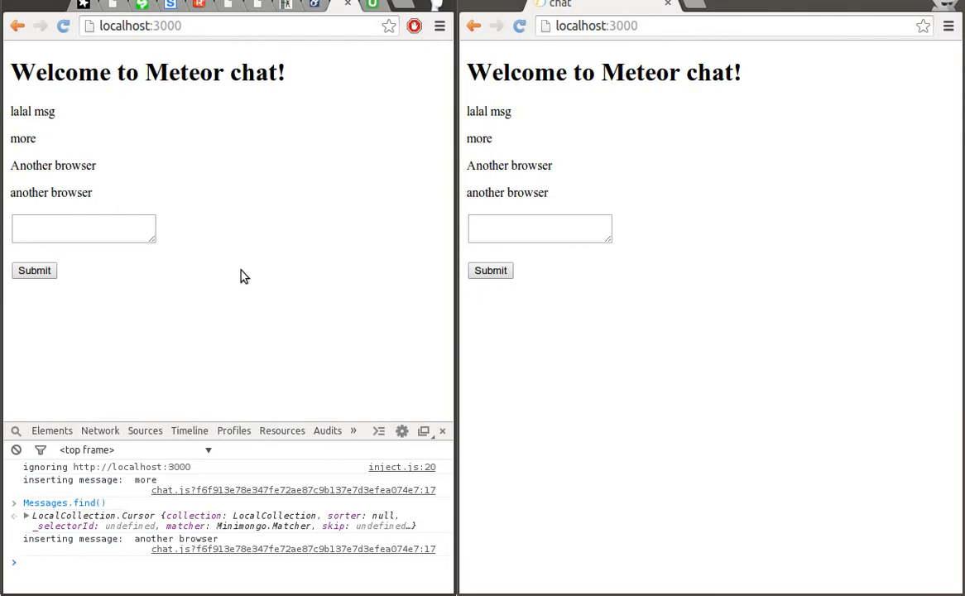
pyautogui.moveTo(230, 260)
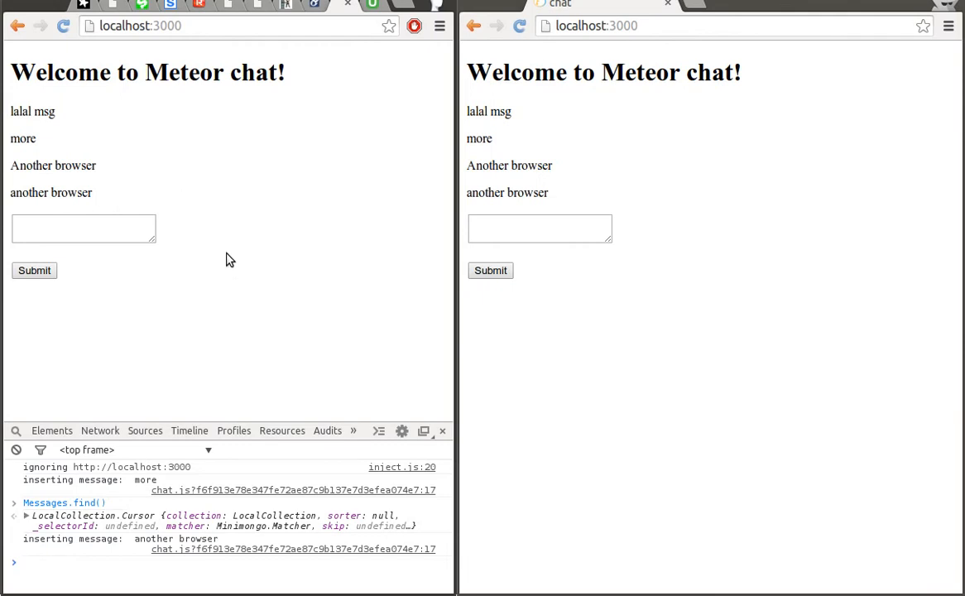